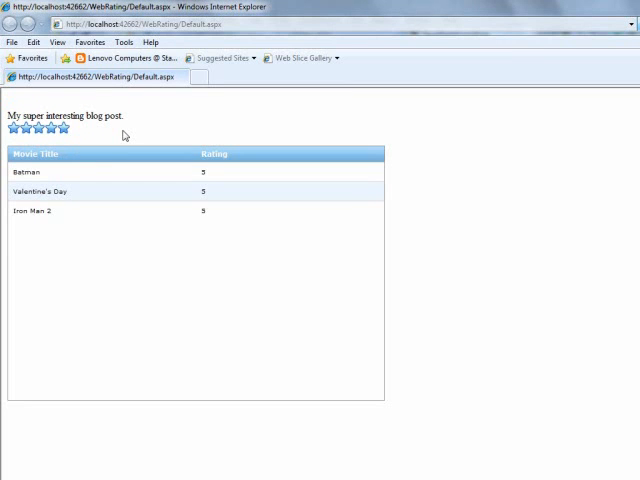
mouse_move(164, 180)
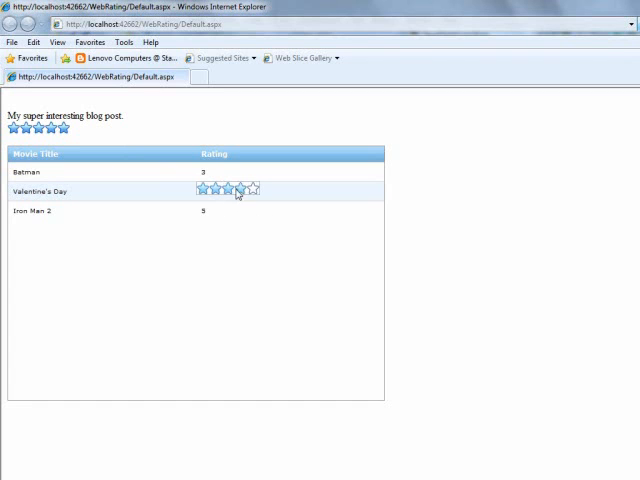
Give the Valentine's Day movie a star rating in the grid's WebRating editor
left_click(254, 188)
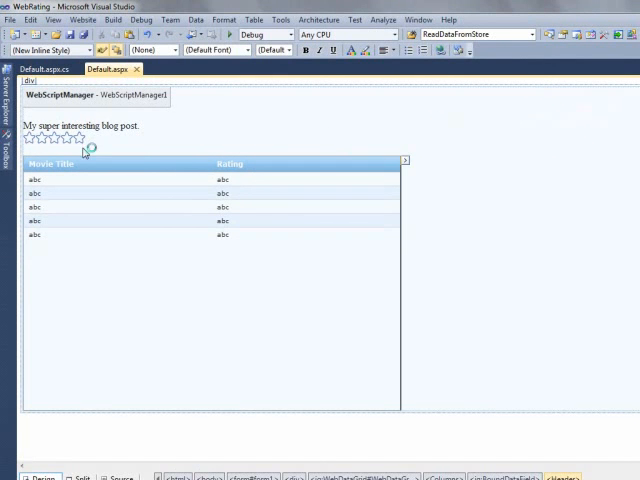
Add a RatingEditorProvider to the WebDataGrid's editor providers via the smart tag
left_click(56, 136)
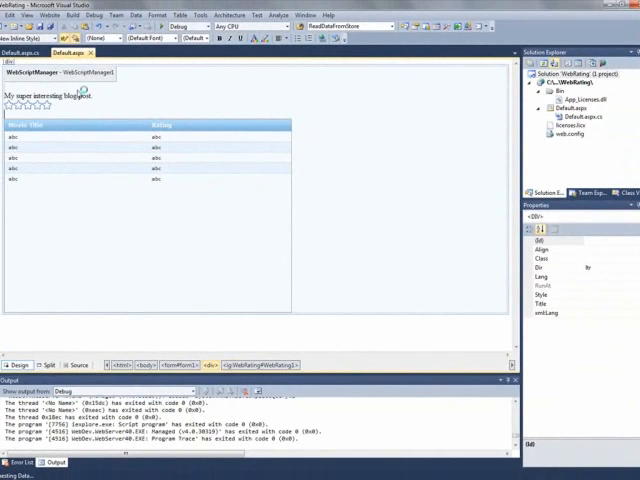
left_click(60, 72)
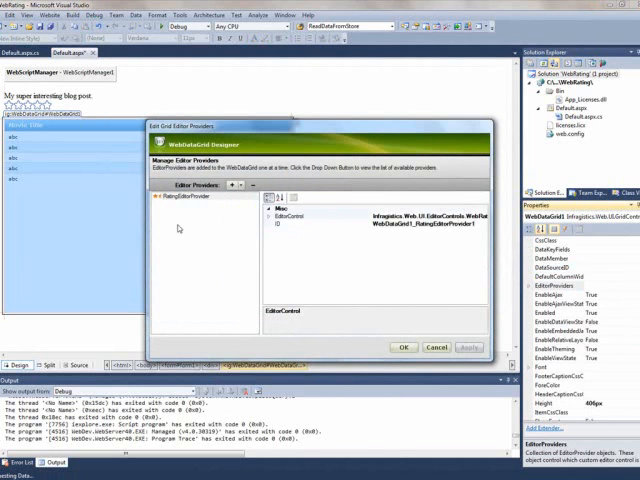
Review RatingEditorProvider1's EditorControl properties and close the editor providers dialog
left_click(204, 196)
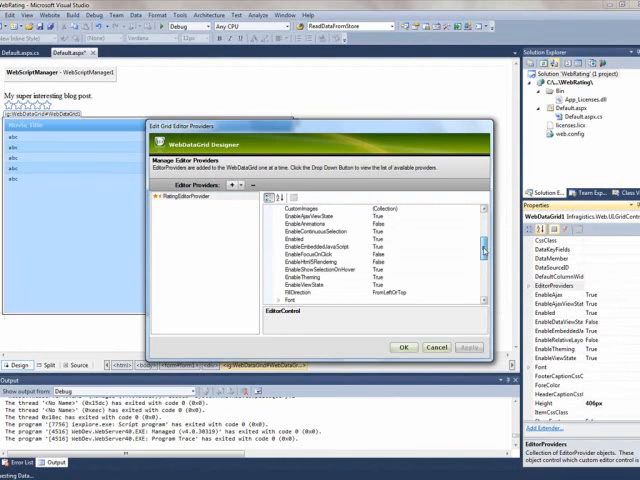
scroll("down", 3)
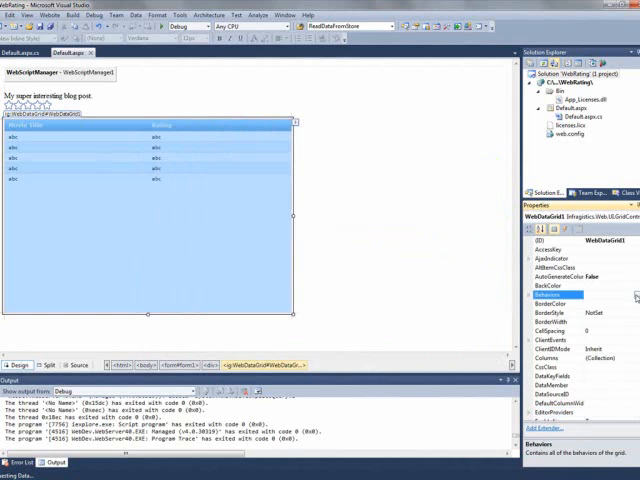
Reach the Cell Editing behavior's ColumnSettings collection with an entry for the Rating column
left_click(636, 296)
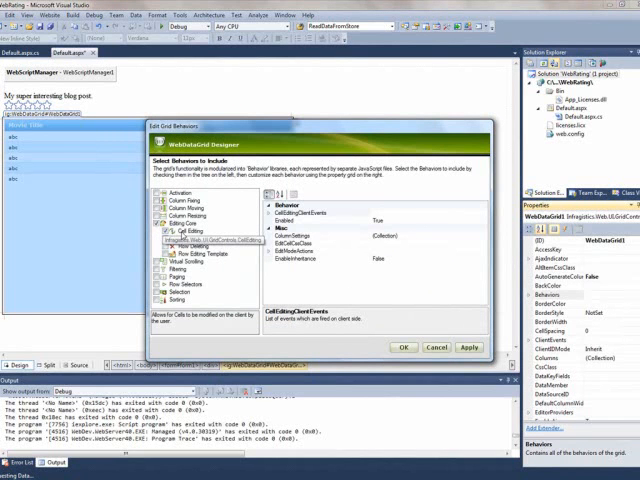
left_click(178, 232)
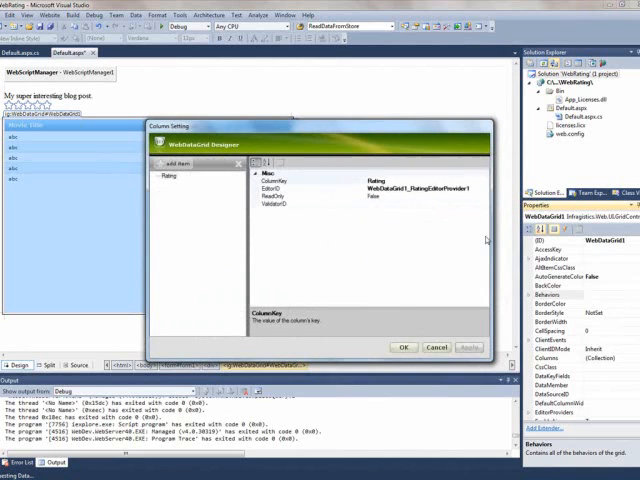
Set the Rating column's EditorID to WebDataGrid1_RatingEditorProvider1 and accept the settings
left_click(170, 164)
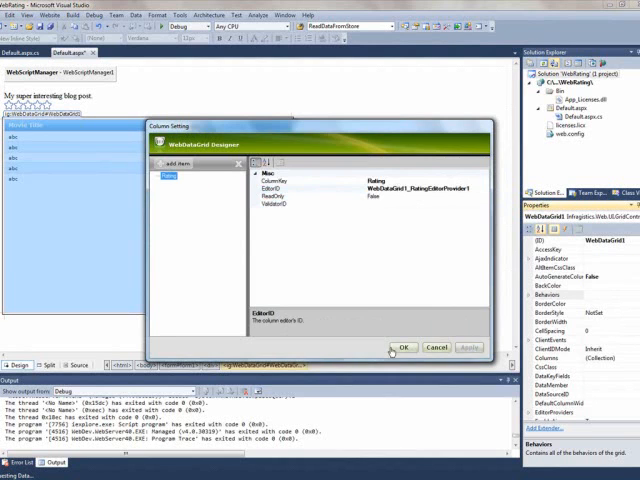
left_click(404, 348)
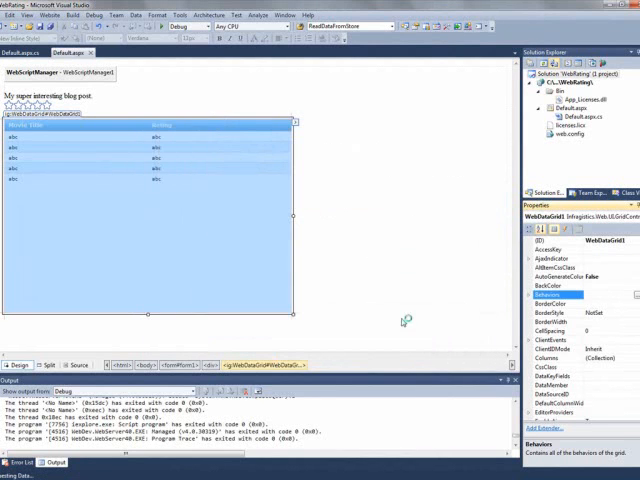